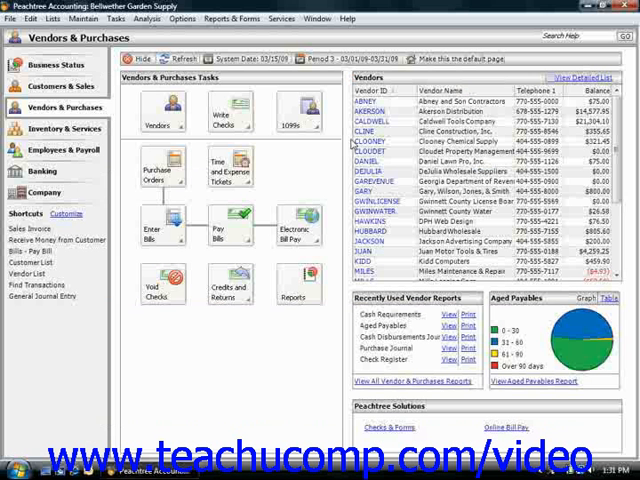
mouse_move(283, 188)
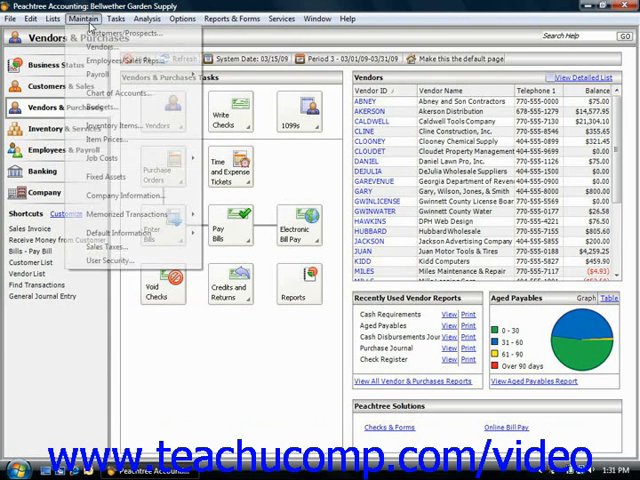
mouse_move(120, 195)
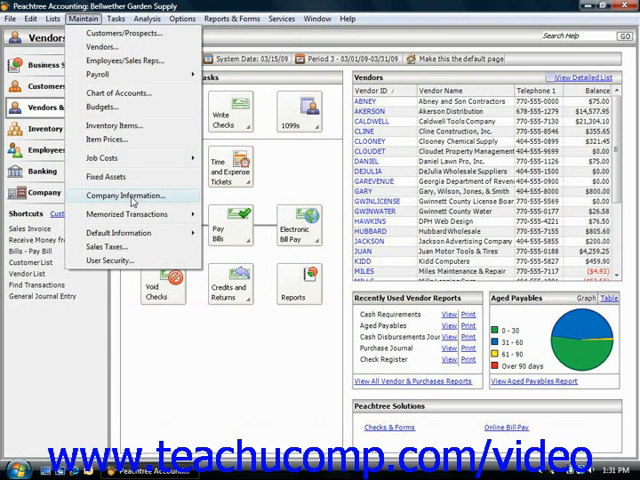
- Open Company Information for Bellwether Garden Supply from the Maintain menu
left_click(127, 195)
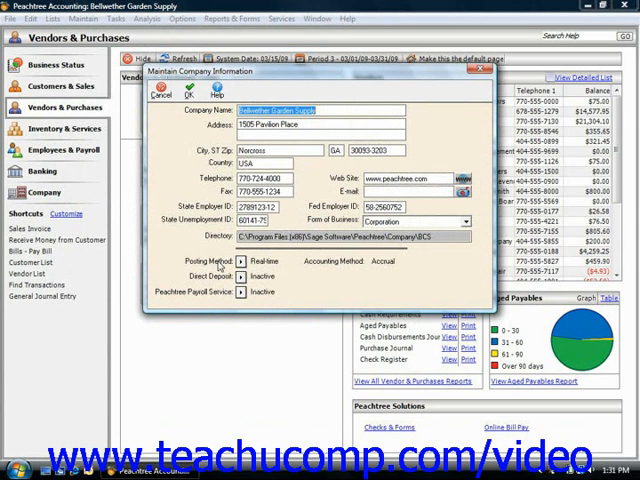
mouse_move(272, 271)
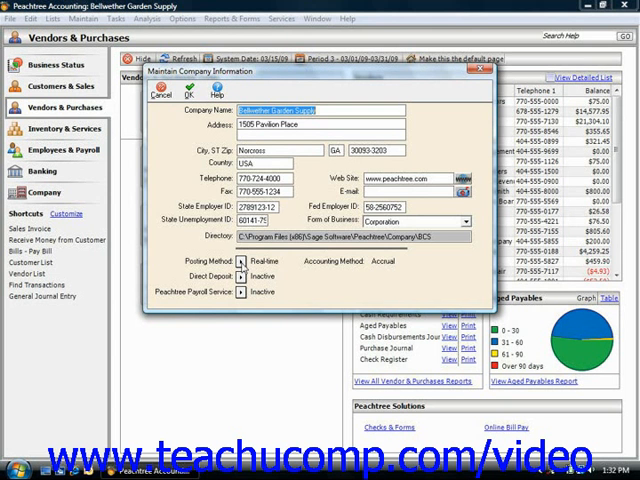
- Set the posting method to Batch and confirm the switch from Real-time
left_click(240, 261)
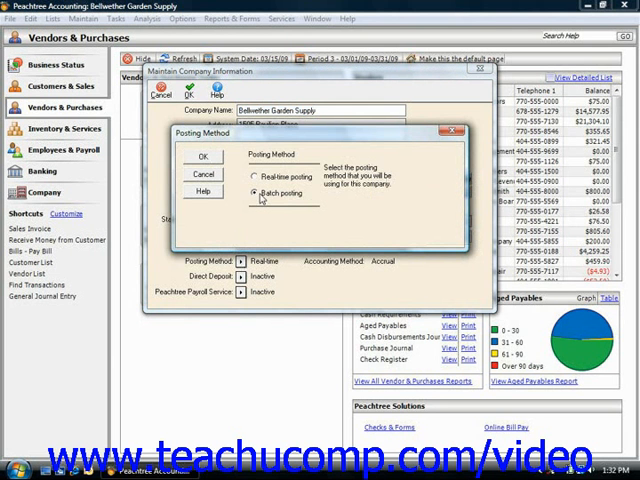
left_click(203, 156)
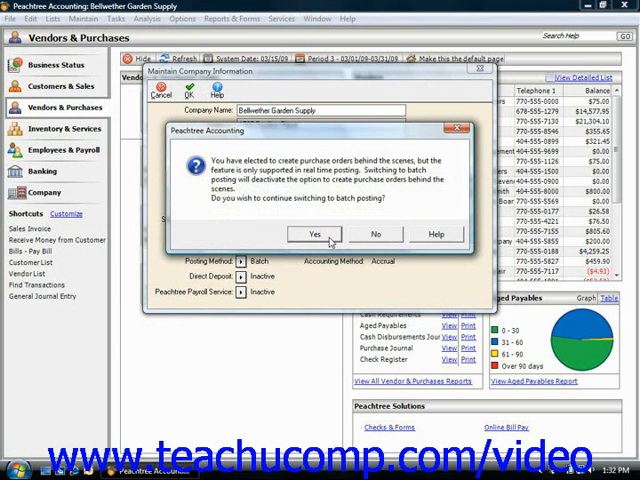
left_click(314, 233)
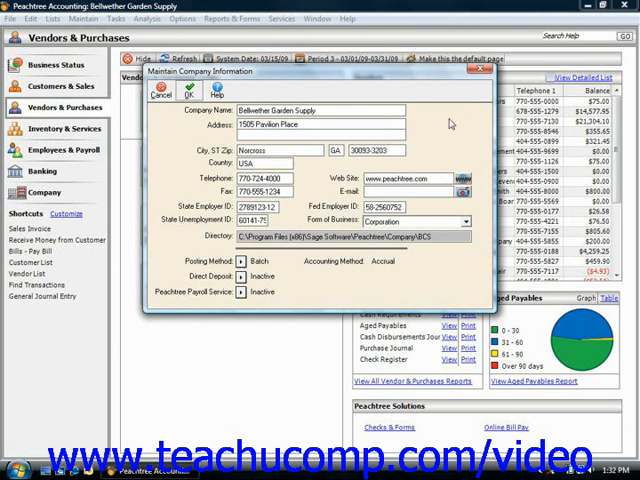